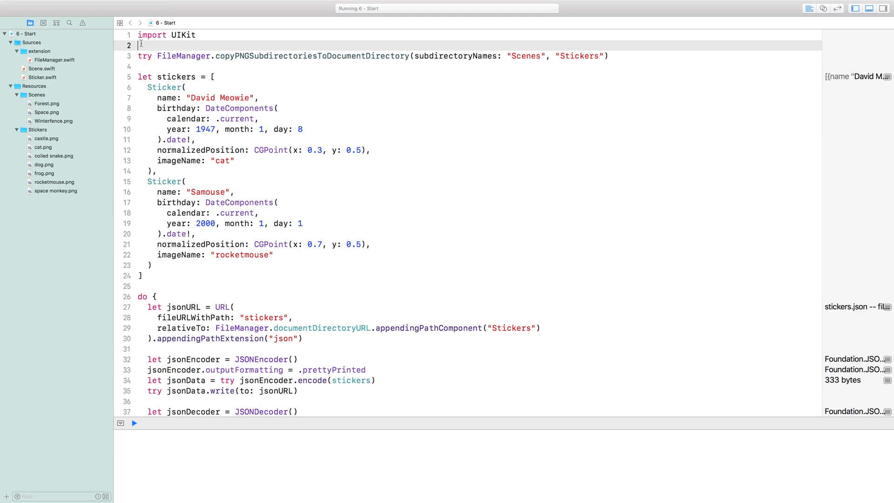
Open Scene.swift and review the Codable Scene struct down to its view property.
left_click(41, 69)
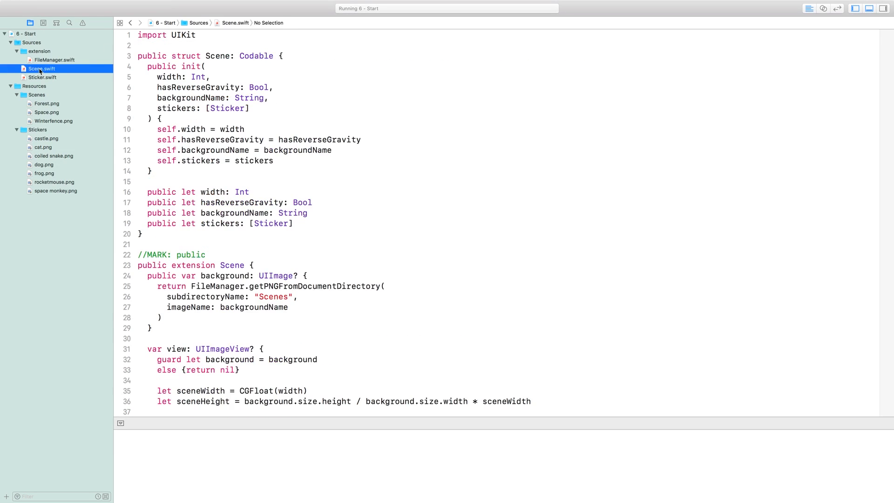
mouse_move(356, 98)
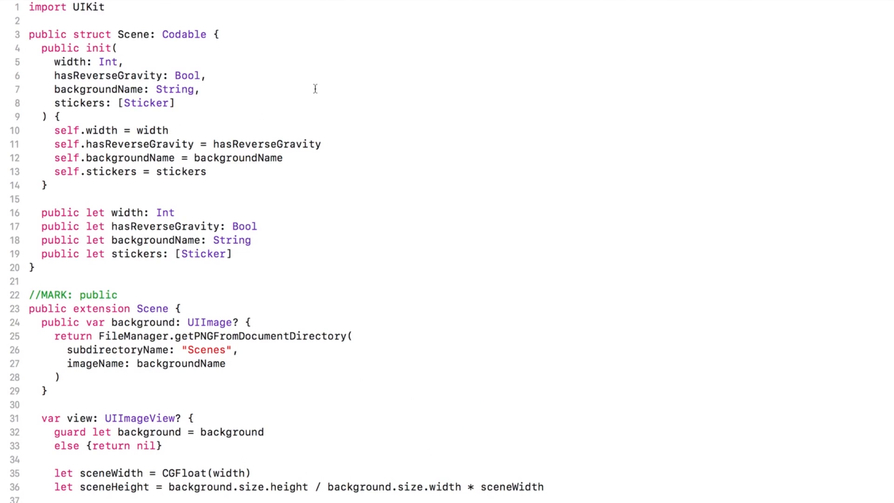
left_click_drag(53, 212, 216, 241)
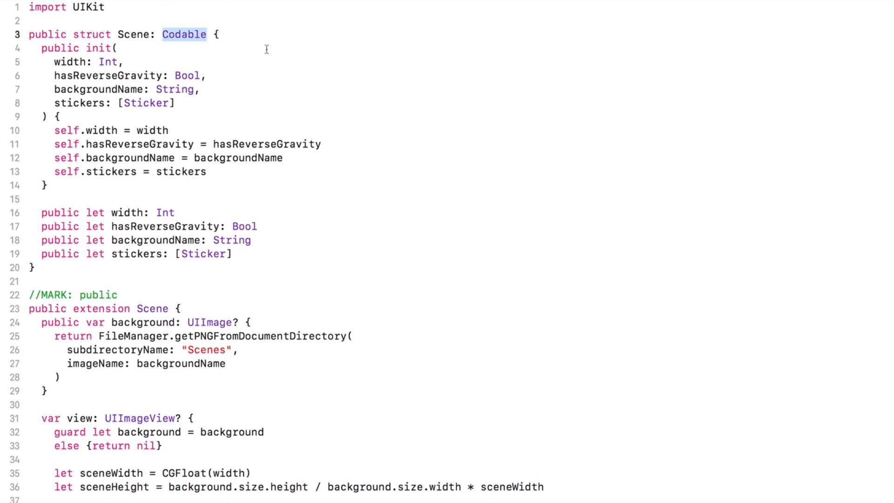
double_click(136, 254)
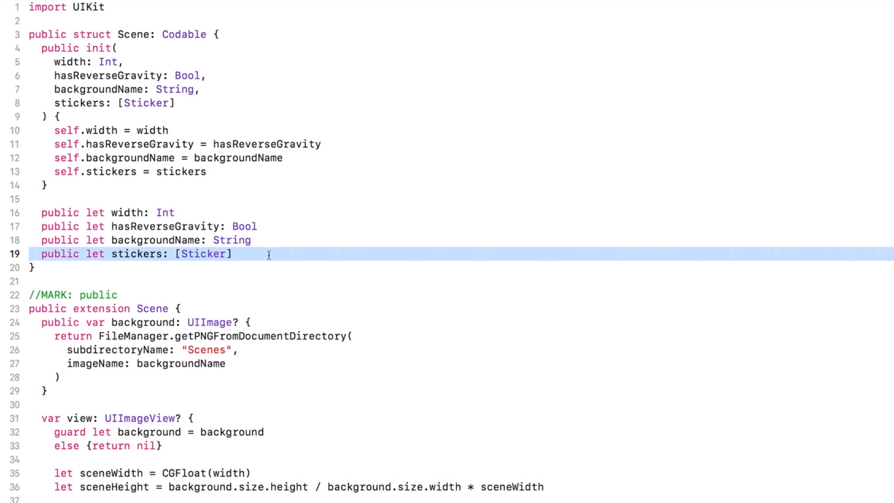
mouse_move(275, 257)
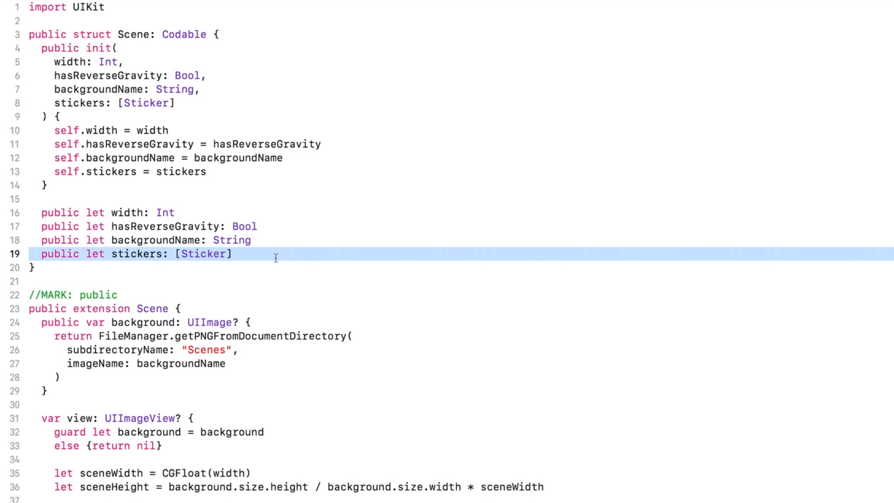
scroll("down", 3)
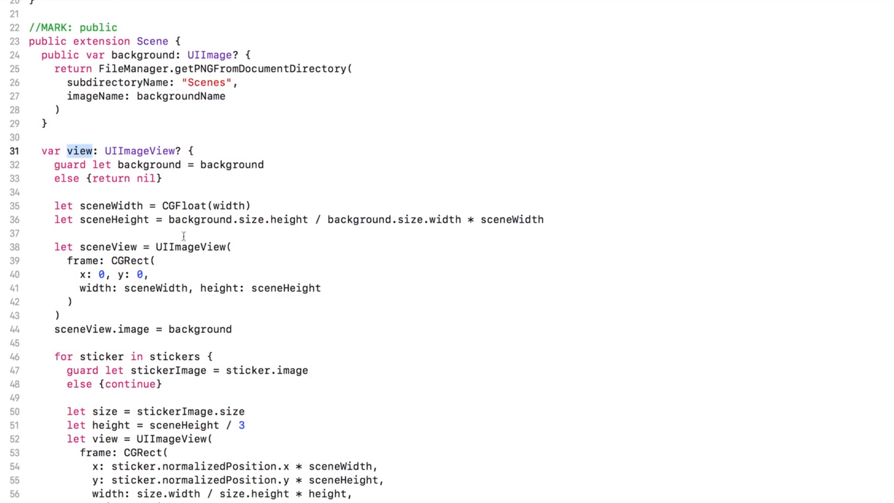
mouse_move(429, 364)
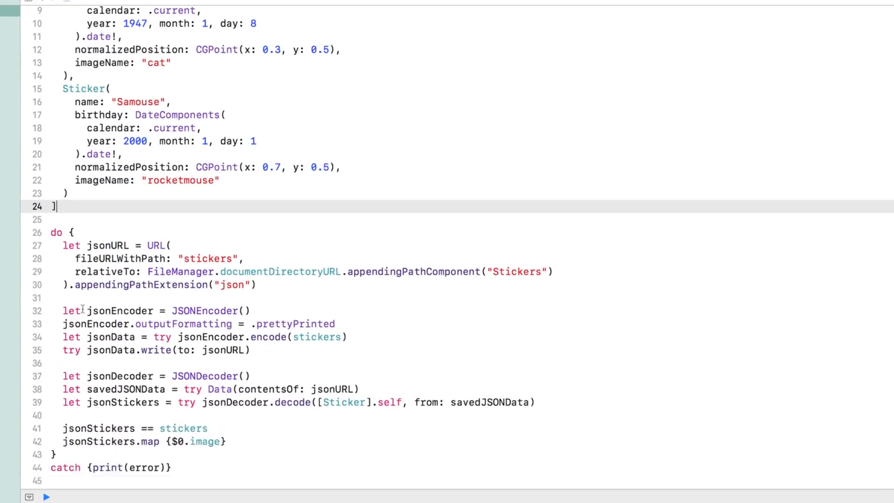
Create a Space scene (width 900, reverse gravity, stickers), then run and preview scene.view.
type("let scene = Scene(width: 900, hasReverseGravity: true, backgroundName: \"S\", stickers: [Sticker")
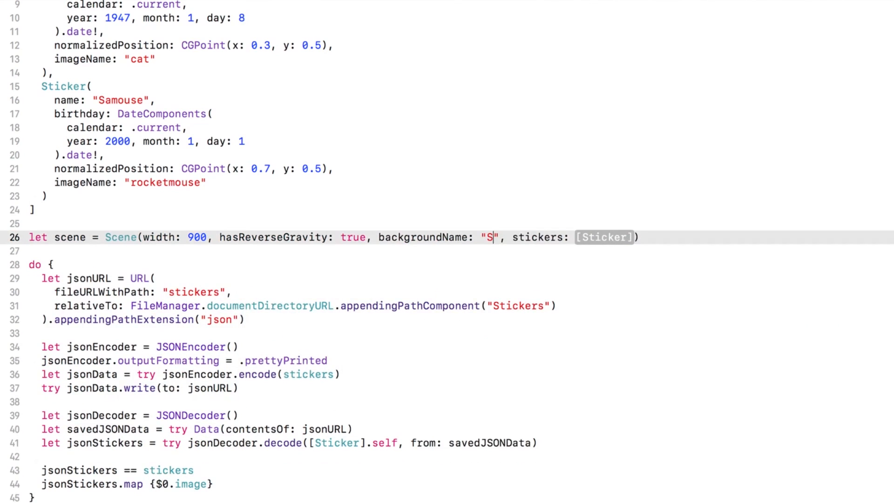
type("pace")
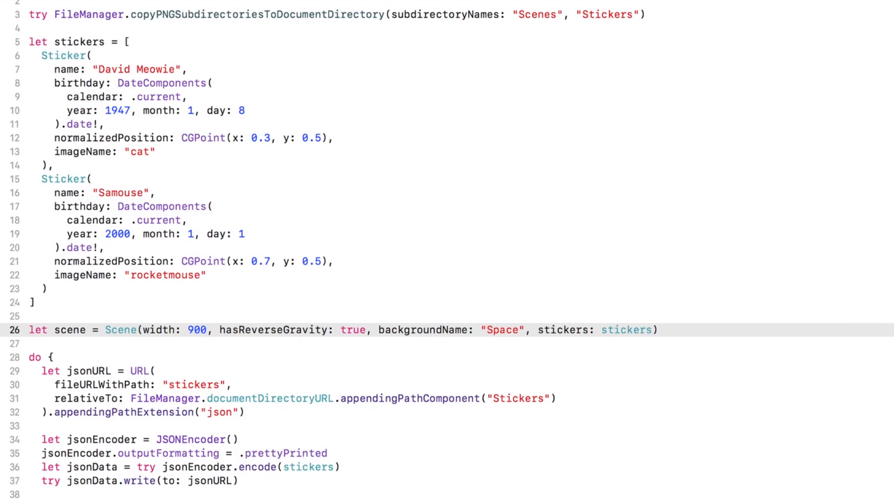
type("scene.view")
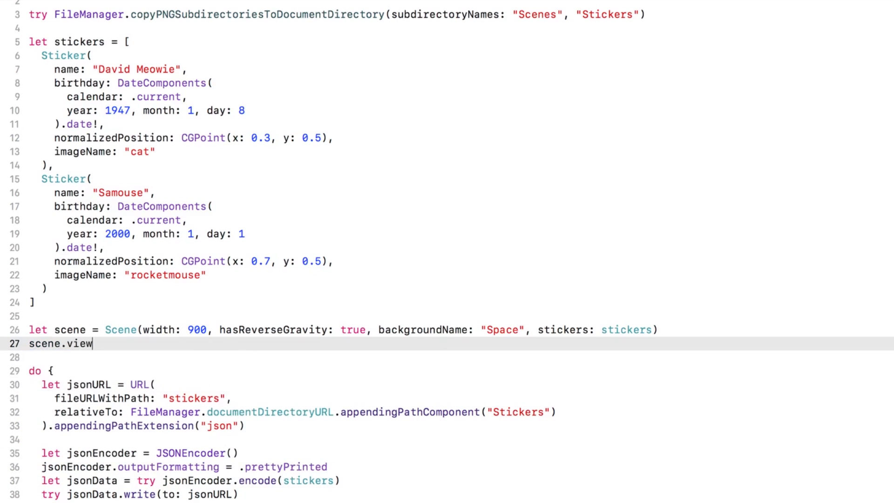
left_click(5, 486)
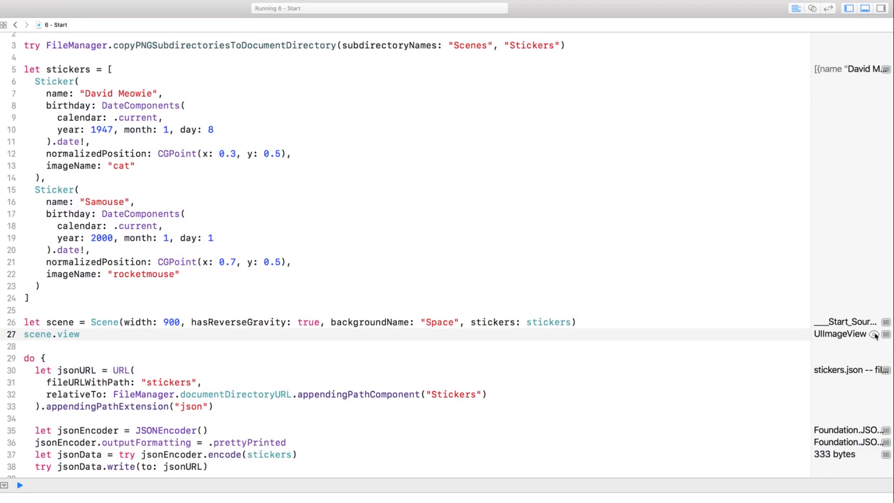
left_click(876, 334)
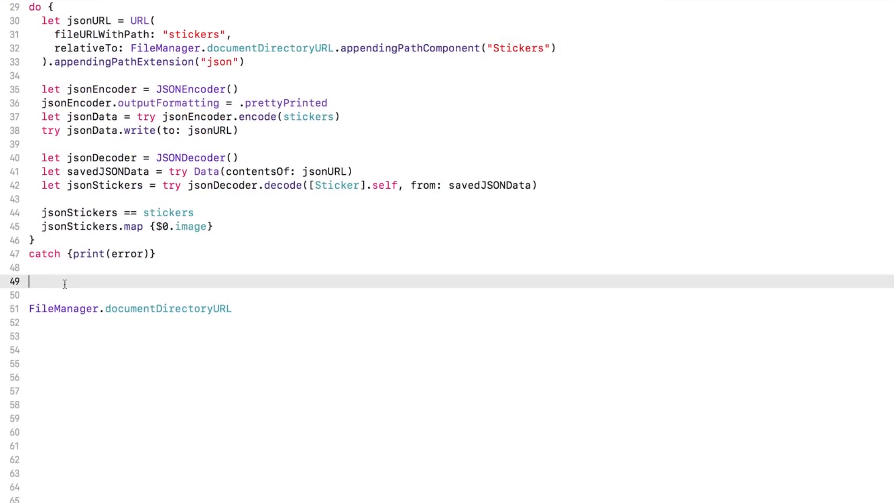
Add a do-catch block that prints errors and defines the jsonURL file URL.
type("do {")
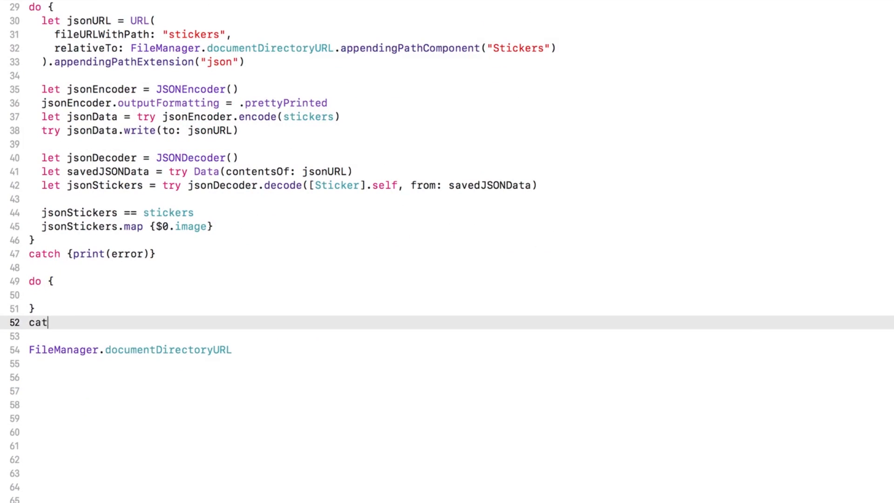
type("ch {print(er)}")
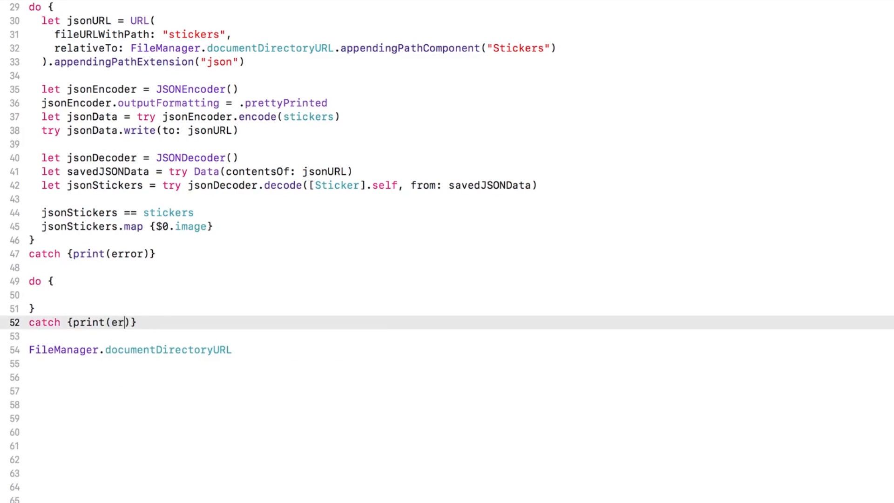
type("ror")
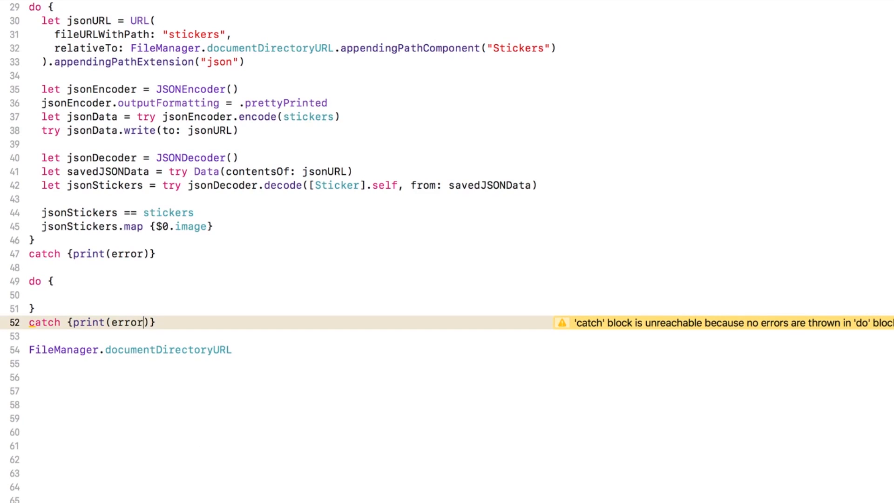
type("let jsonURL =")
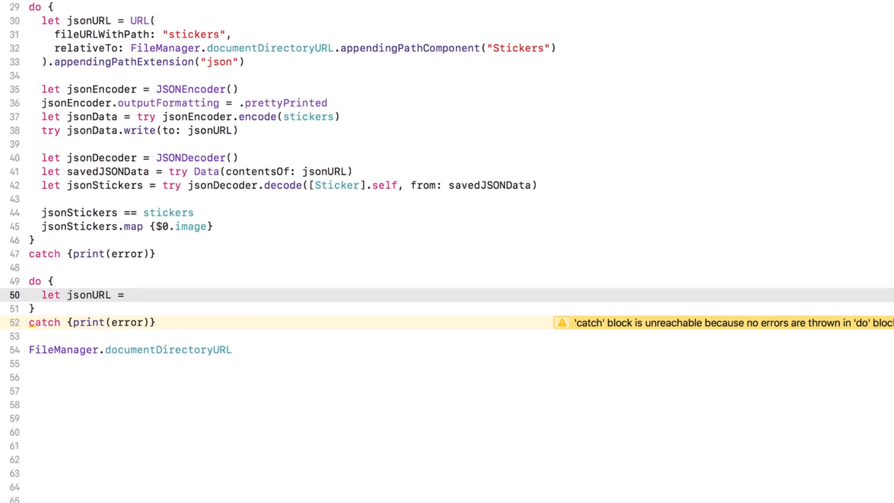
type("URL(")
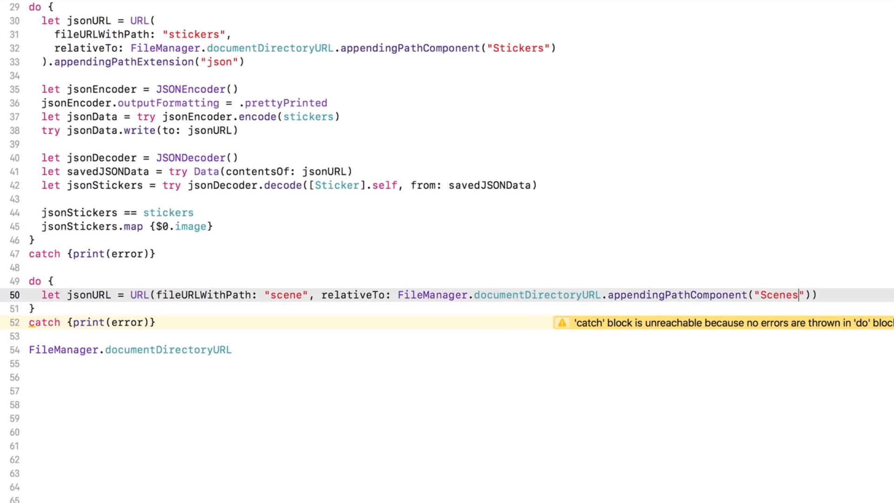
type(".appendingPathExtension(\"jso")
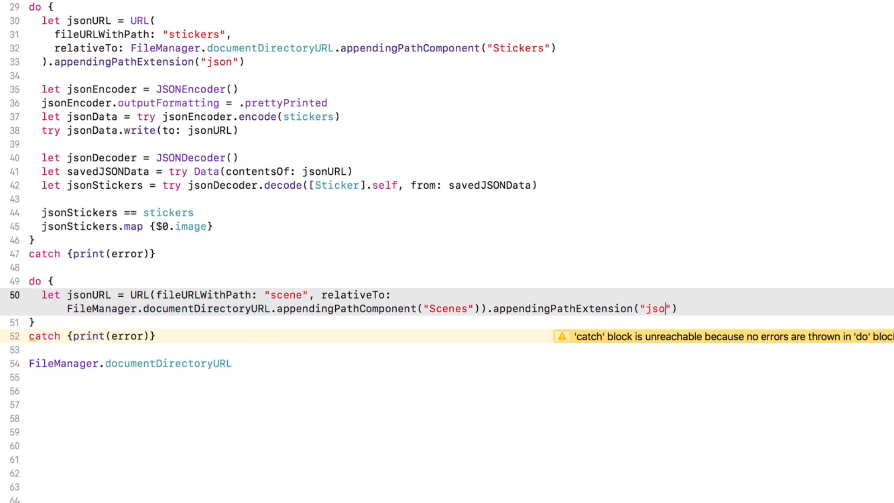
type("n")
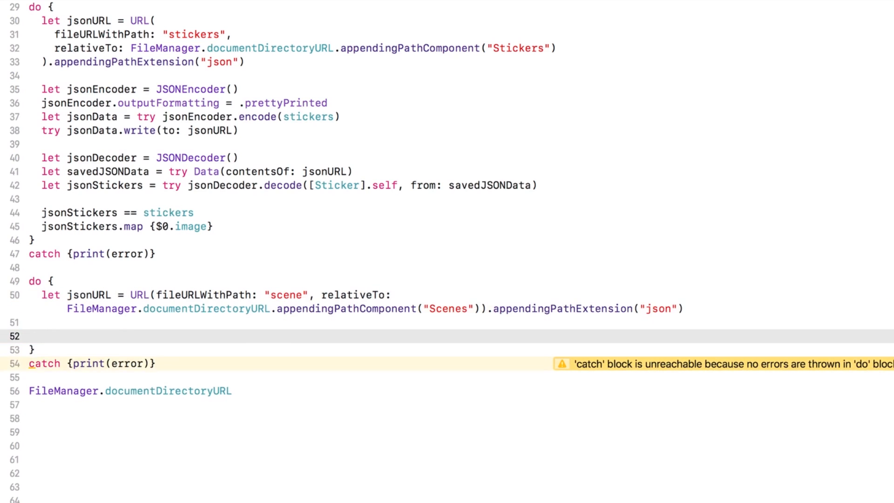
Encode the scene with a pretty-printed JSONEncoder into jsonData and write it to jsonURL.
type("let jsonEncoder = js")
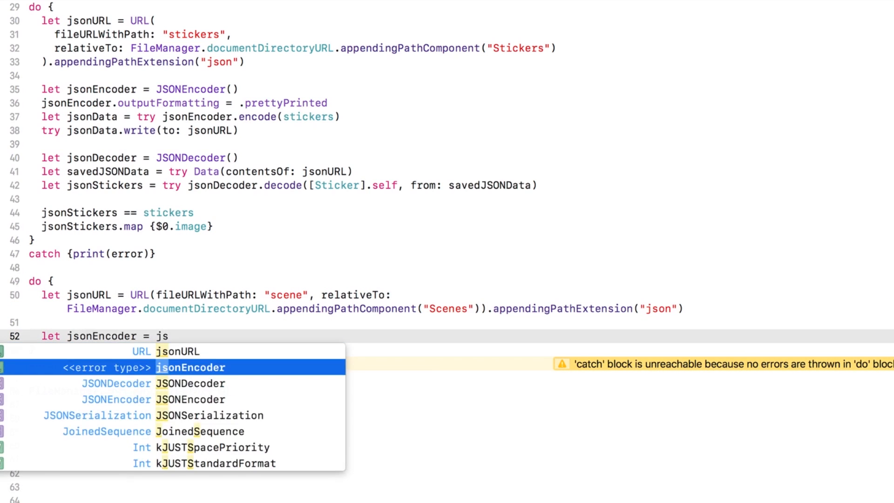
type("jsonEncoder.outputFormatting = .prettyPrinted")
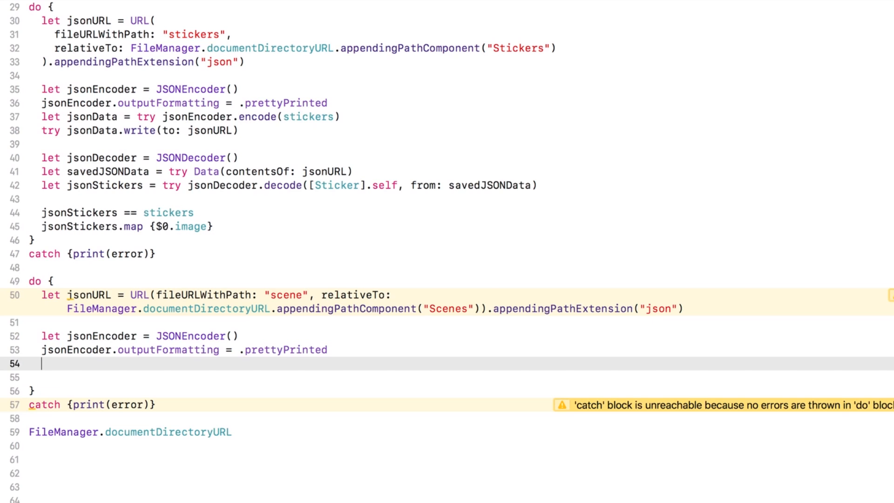
type("let jsonData")
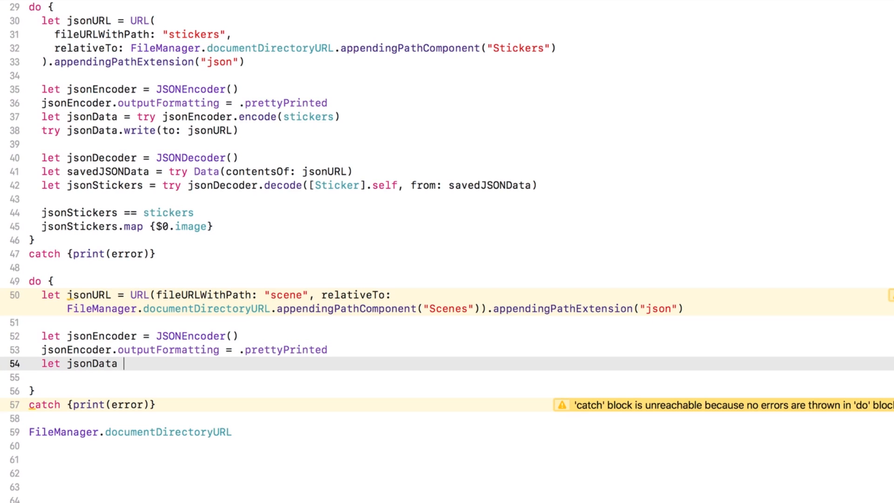
type("= try jsonEncoder")
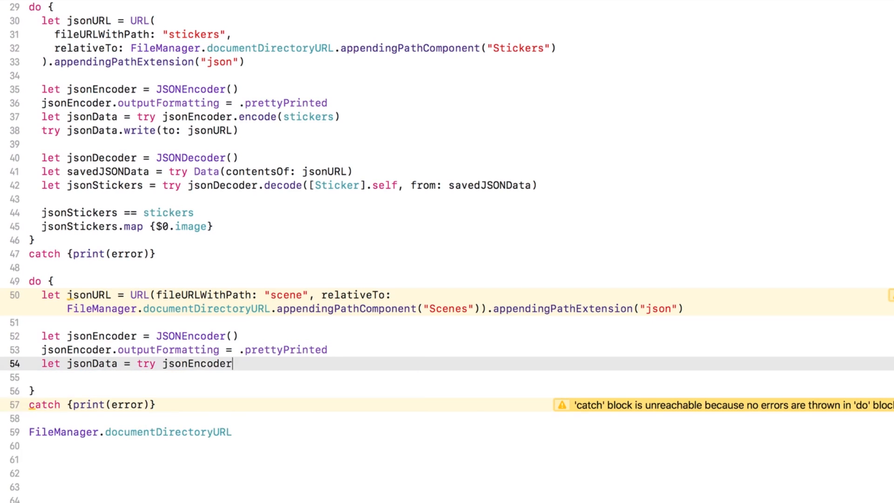
type(".encode(scene)")
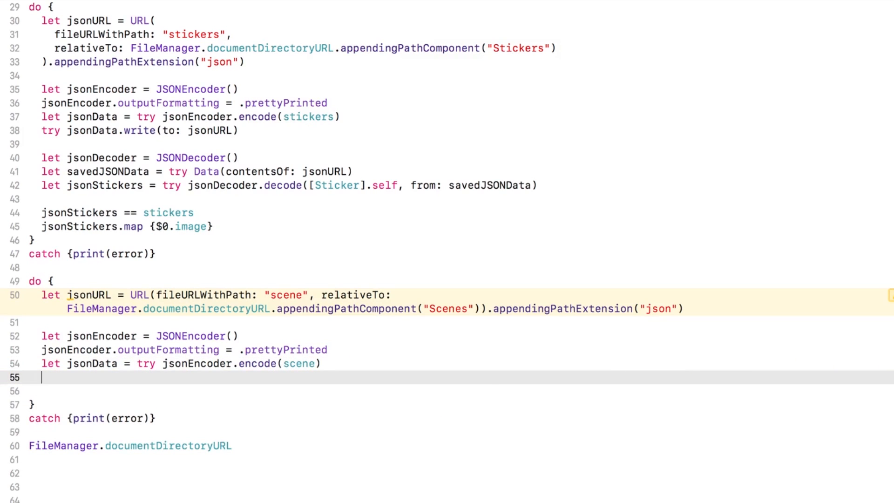
type("try jsonData.")
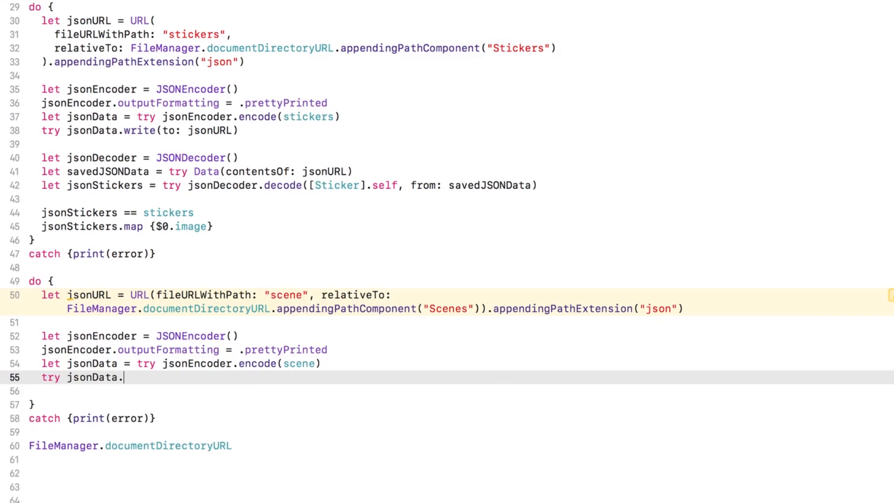
type("write(to: jsonURL)")
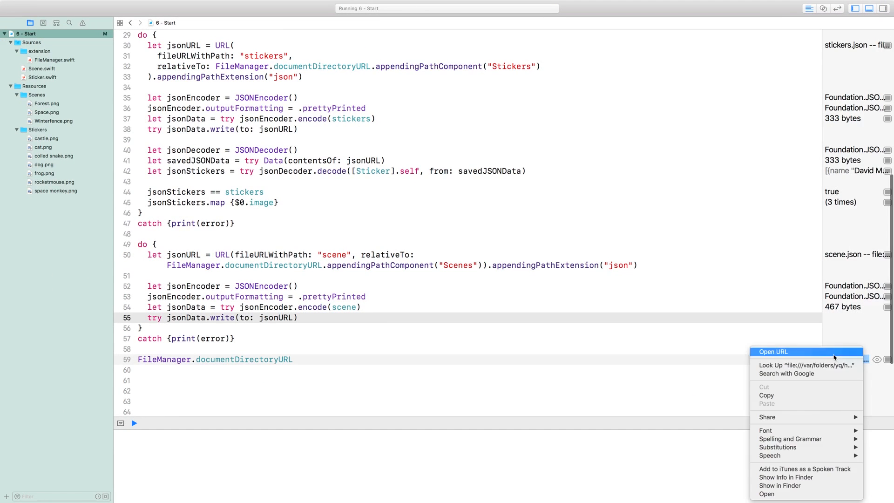
Open the documents directory in Finder and add stickers.json and scene.json to playground resources.
left_click(773, 351)
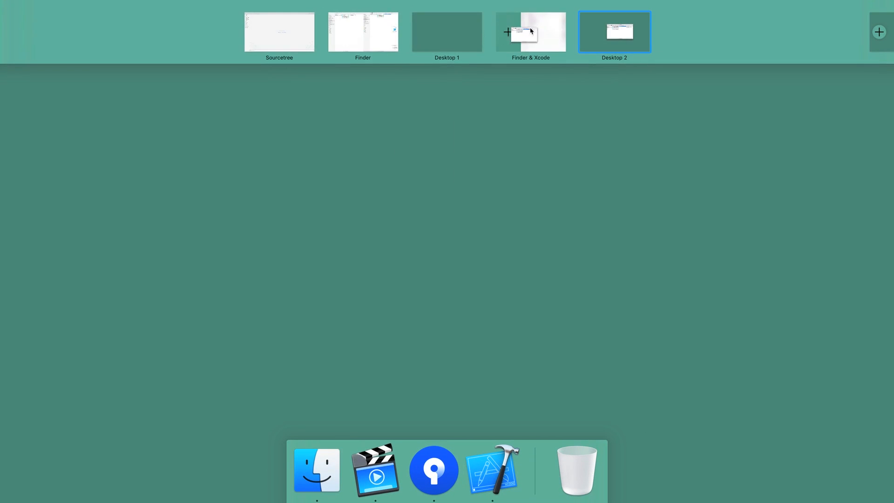
left_click(530, 31)
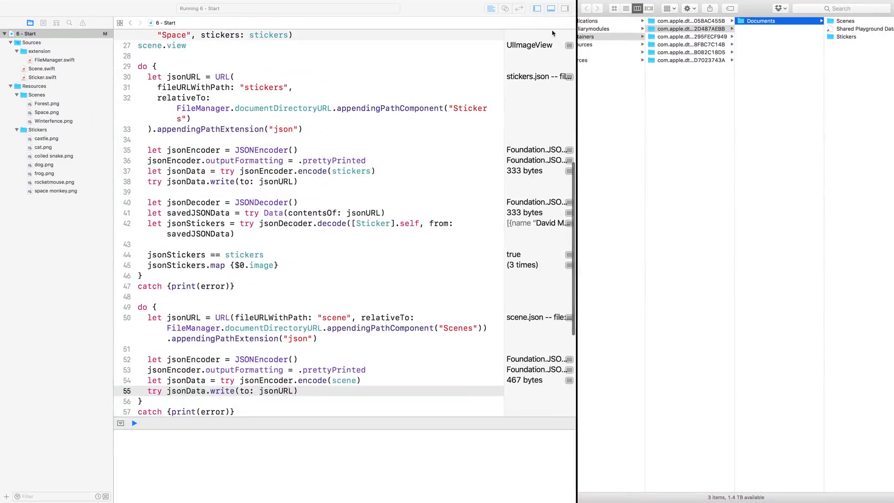
left_click(848, 36)
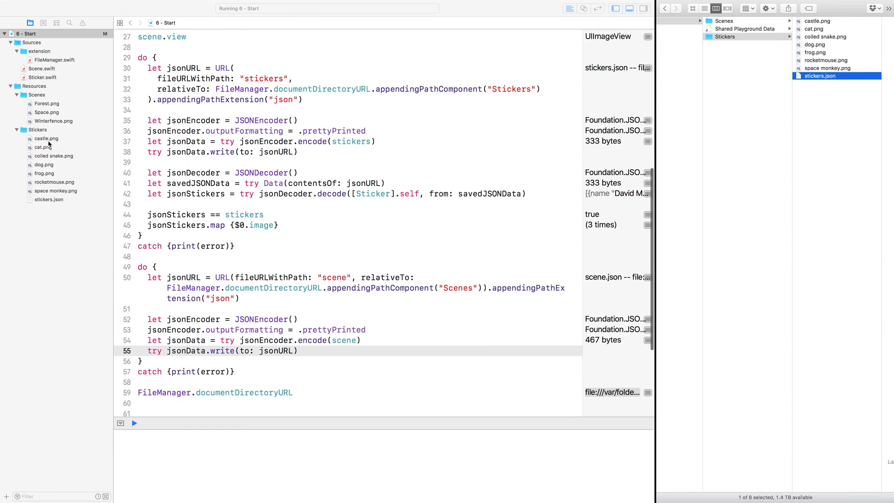
left_click(49, 200)
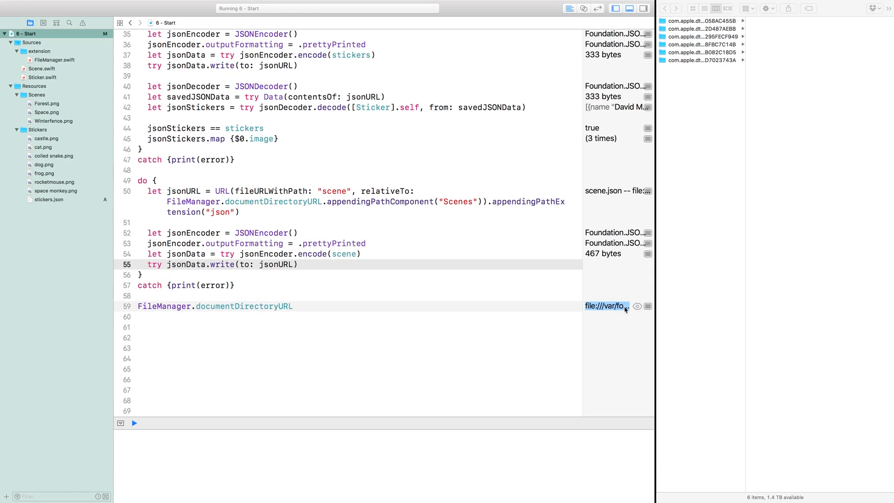
left_click(701, 31)
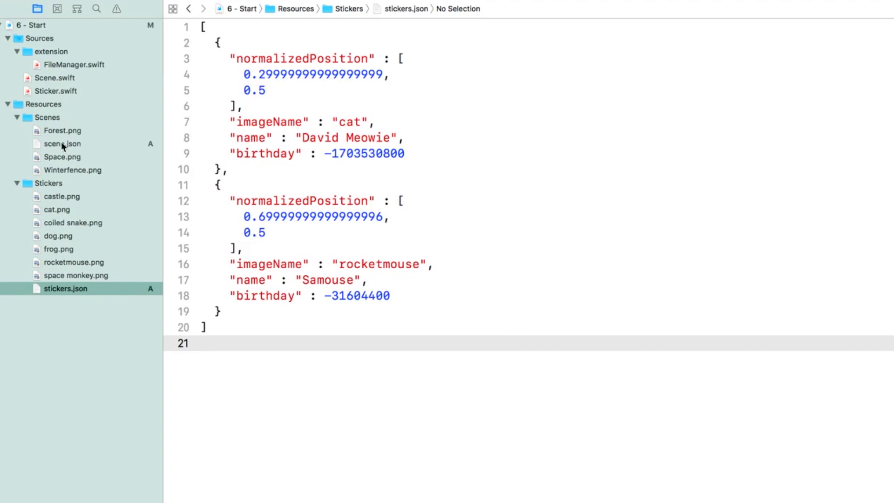
Inspect the generated scene.json in the Project navigator.
left_click(62, 143)
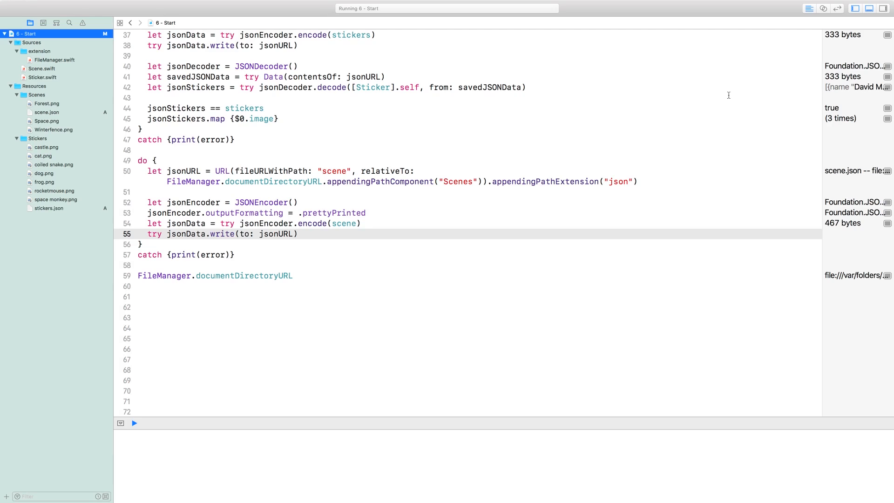
mouse_move(390, 238)
type("let")
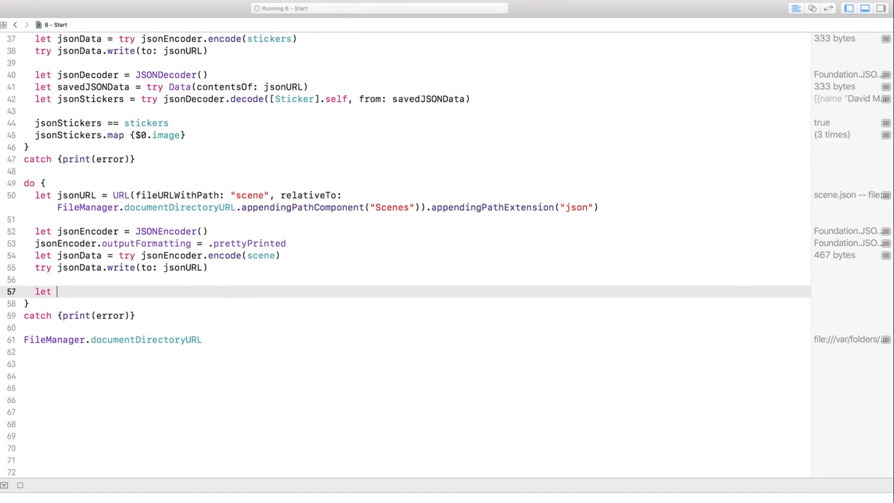
Decode scene.json into jsonScene with a JSONDecoder and Quick Look jsonScene == scene.
type("jsonDecoder = JSONDecoder(")
type("let savedJSONData = try Dat")
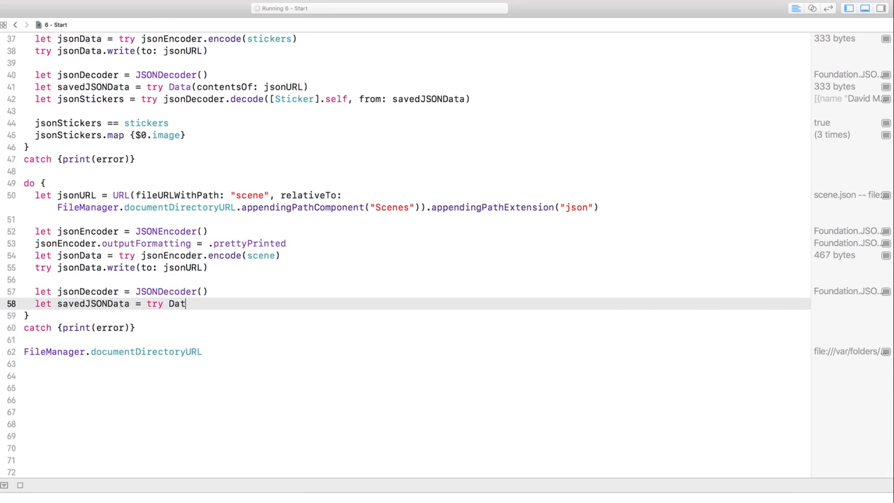
type("a(contentsOf: jsonURL")
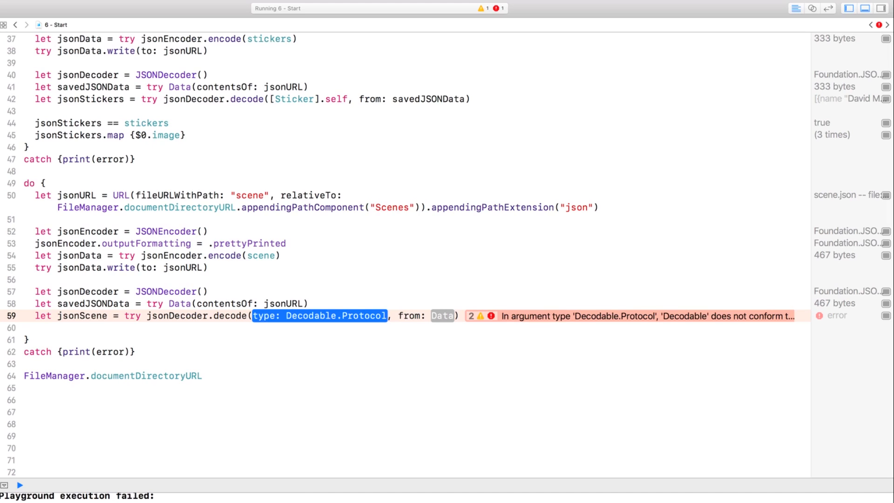
type("Scene")
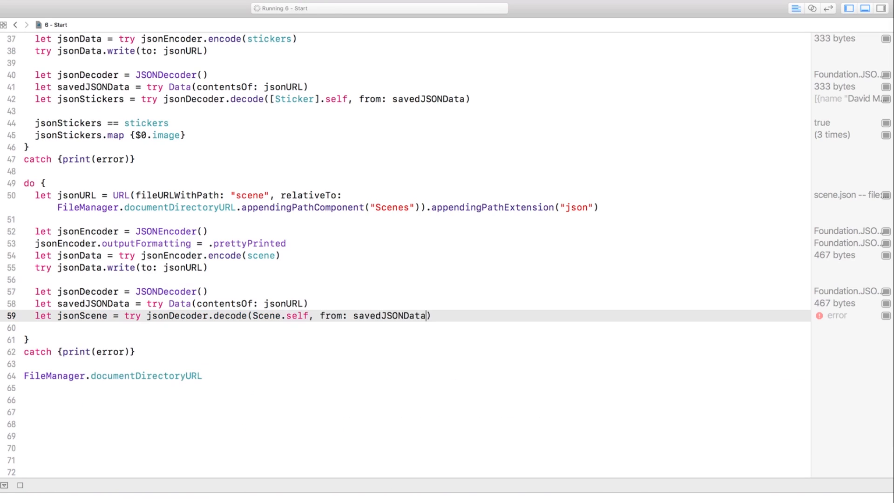
type("jsonScene == scene")
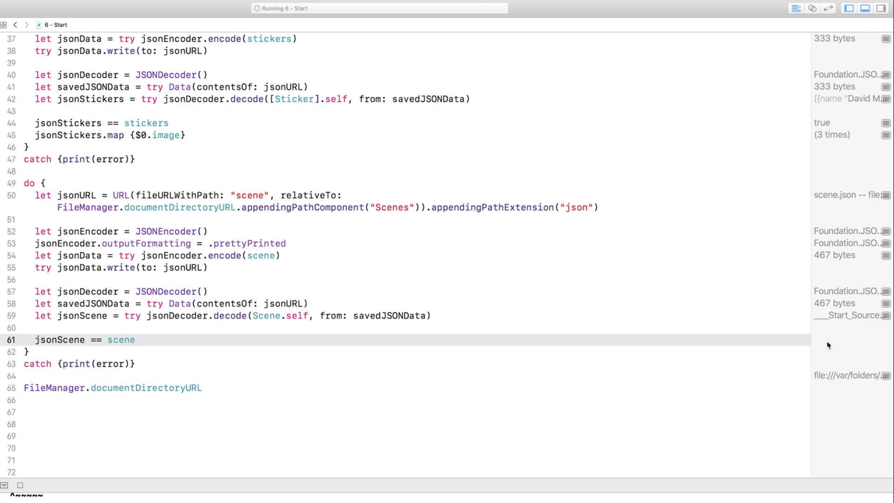
left_click(873, 340)
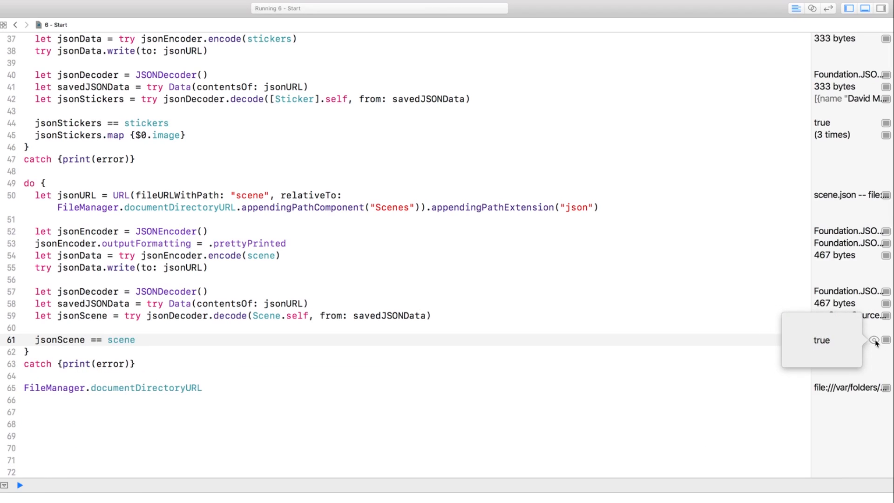